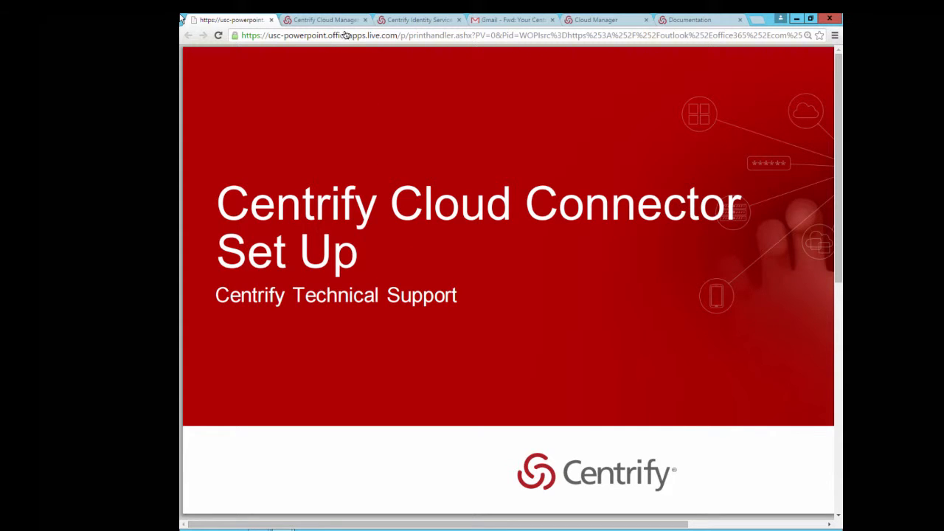
Switch to the Centrify documentation tab showing the cloud connector requirements
{"action": "left_click", "coordinate": [325, 21]}
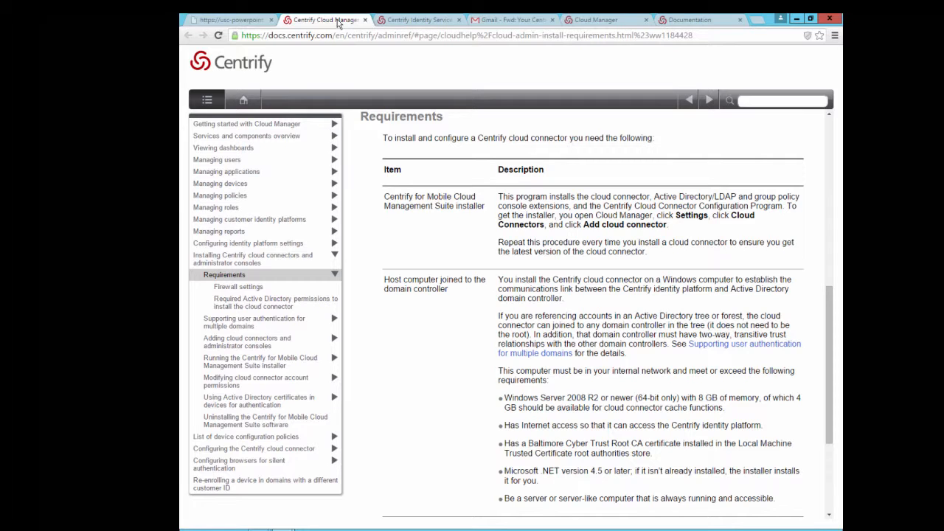
Switch to the Centrify Identity Service account registration page
{"action": "left_click", "coordinate": [416, 19]}
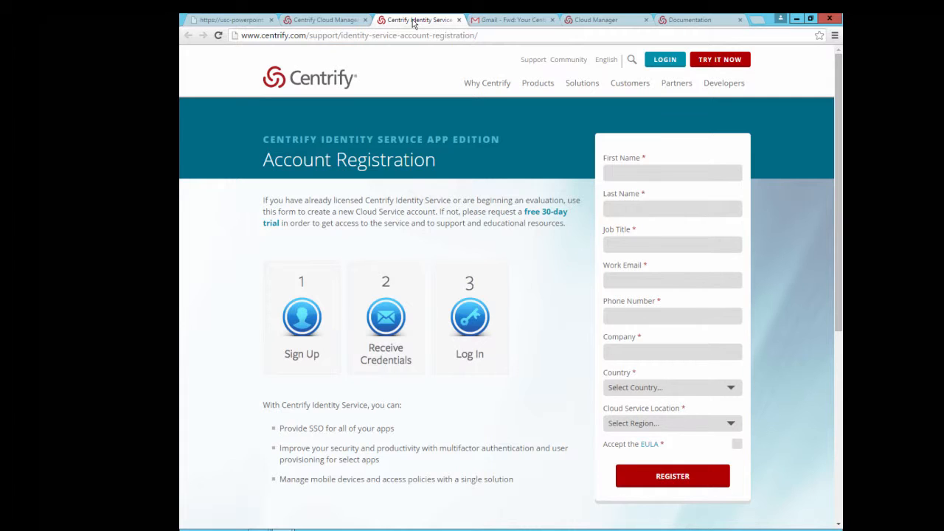
Switch to the Cloud Manager sign-in page with the admin user name entered
{"action": "left_click", "coordinate": [509, 19]}
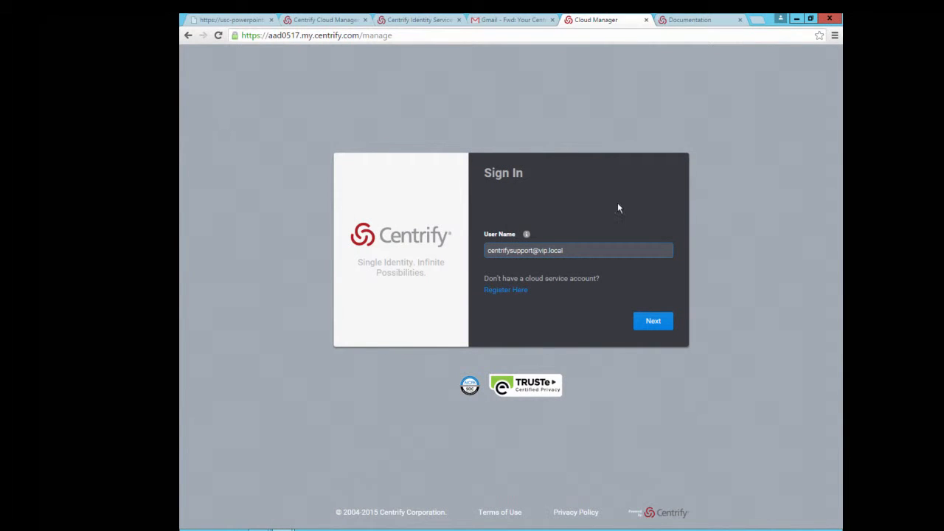
Sign in as the administrator with the password and land on the Cloud Manager dashboard
{"action": "left_click", "coordinate": [652, 322]}
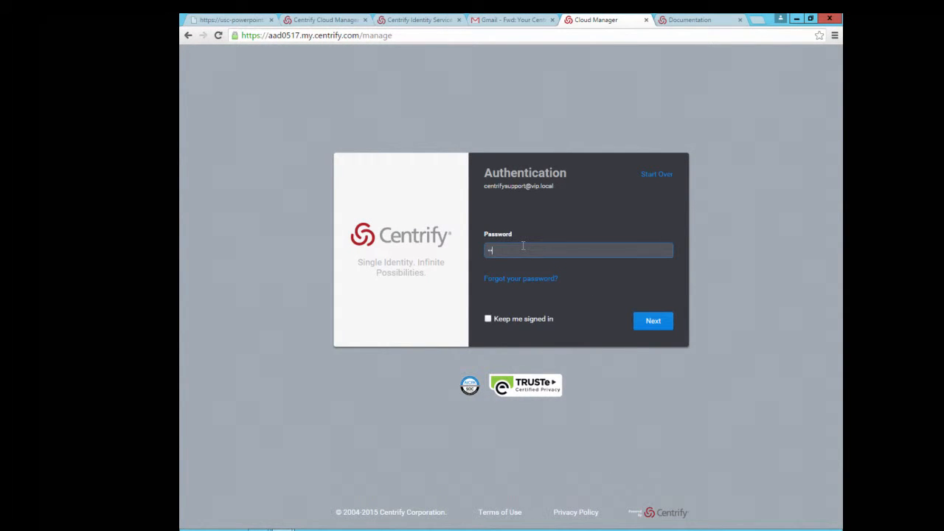
{"action": "type", "text": "password"}
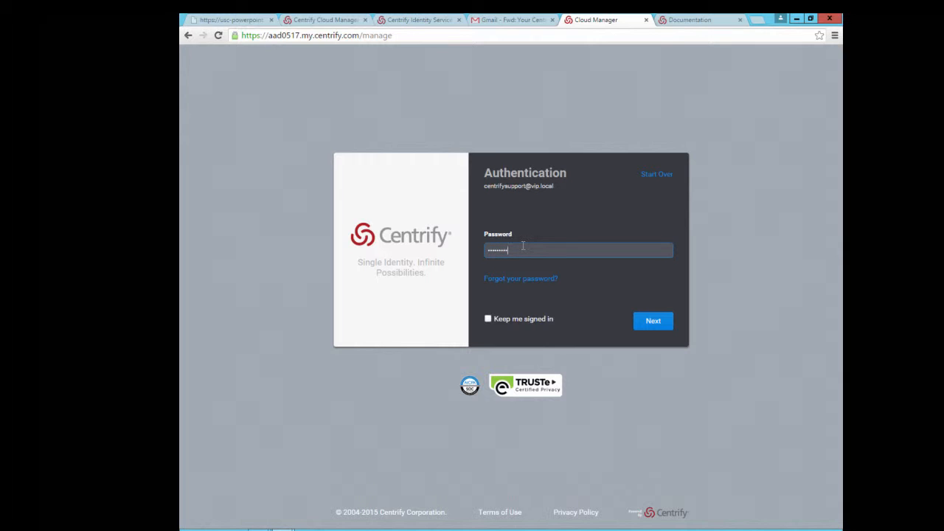
{"action": "left_click", "coordinate": [652, 322]}
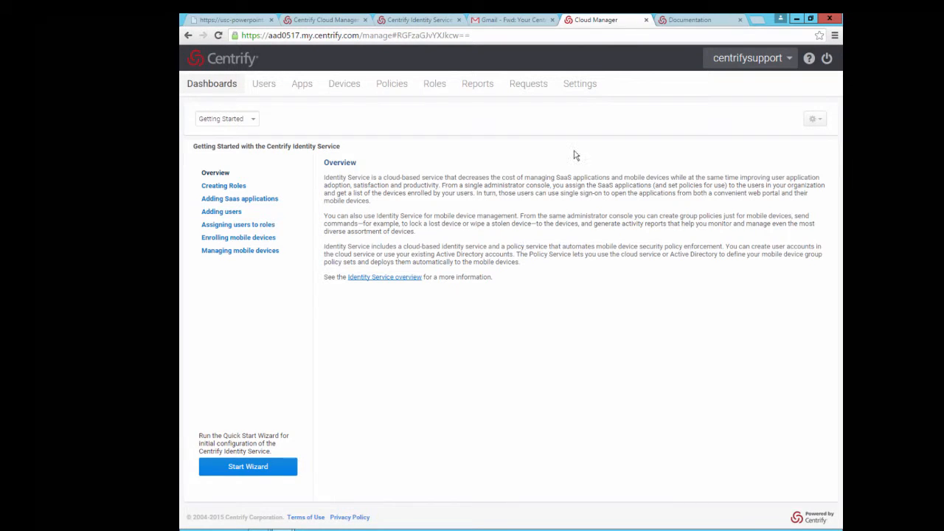
From Settings > Cloud Connectors, add a connector and download the 64-bit package
{"action": "left_click", "coordinate": [580, 83]}
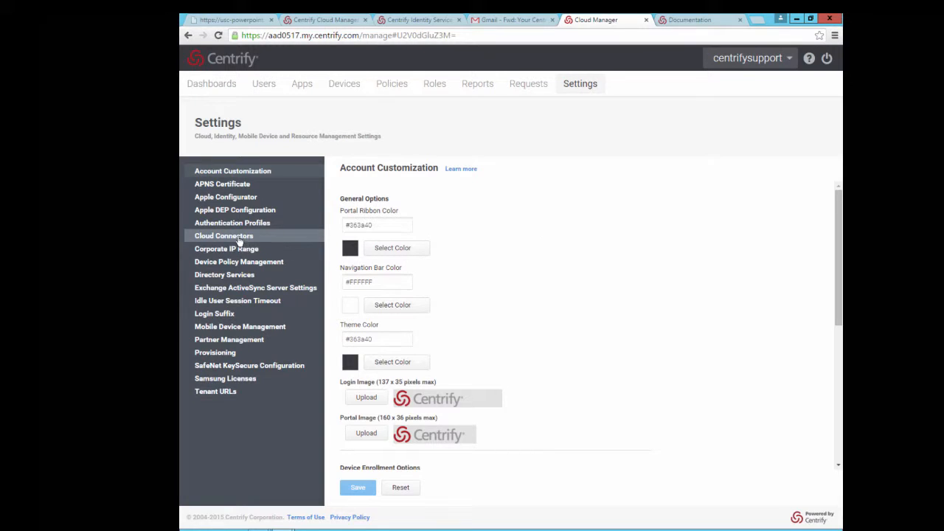
{"action": "left_click", "coordinate": [224, 236]}
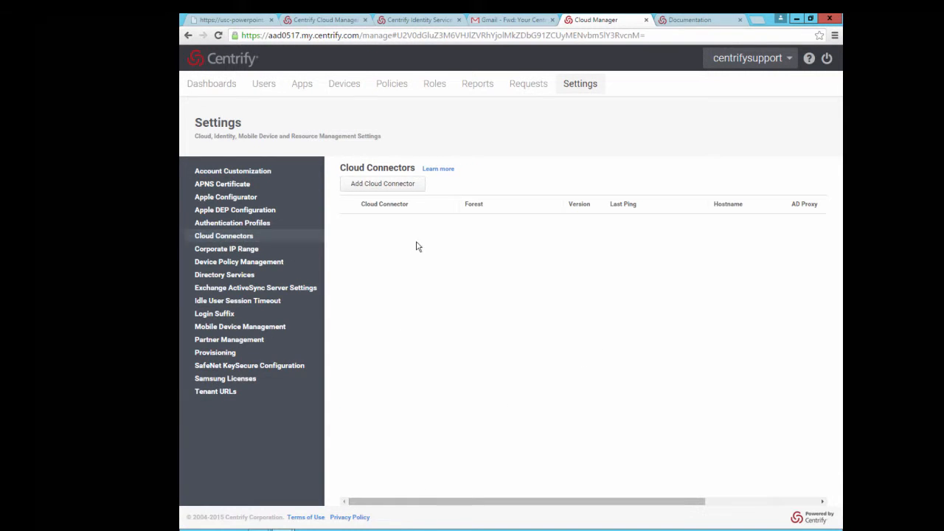
{"action": "left_click", "coordinate": [382, 183]}
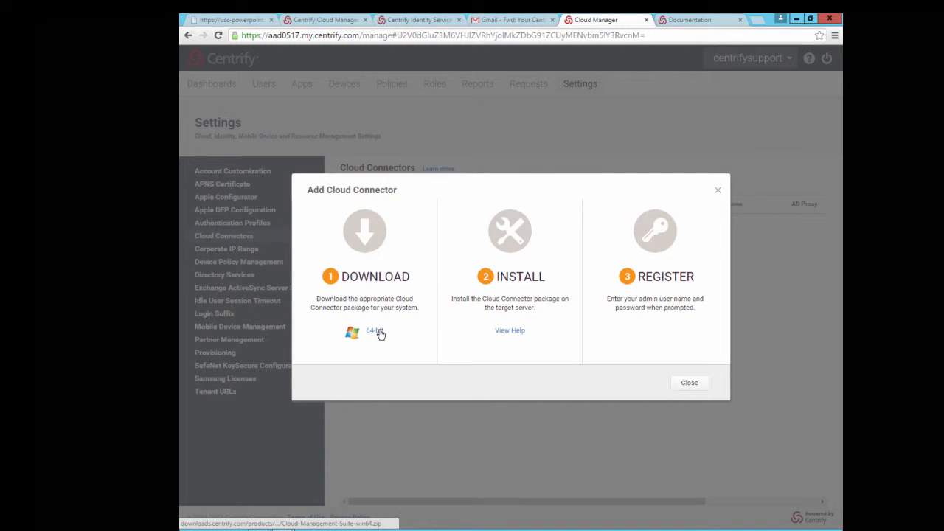
{"action": "left_click", "coordinate": [375, 330]}
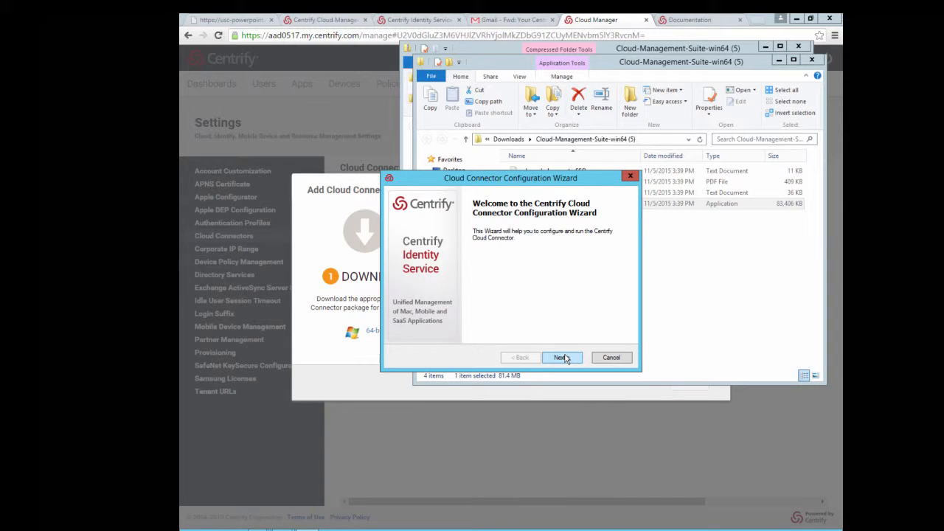
Move past the connector wizard's welcome page to the administrator credentials step
{"action": "left_click", "coordinate": [561, 357]}
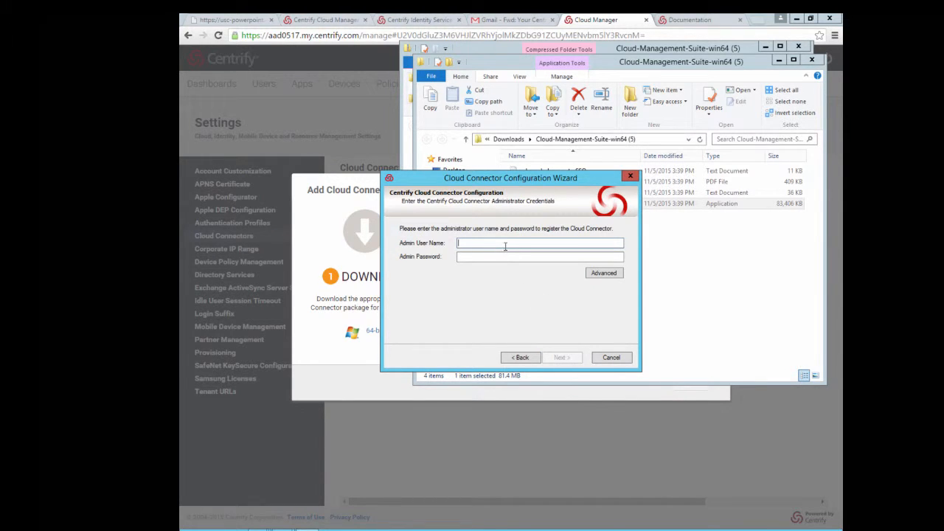
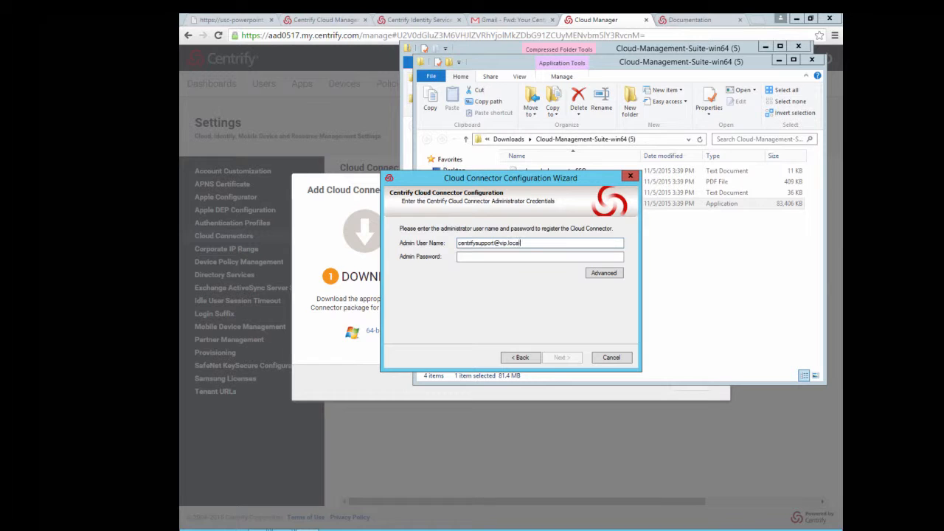
Enter the 'centri' admin user name and password and submit them for registration
{"action": "type", "text": "••••"}
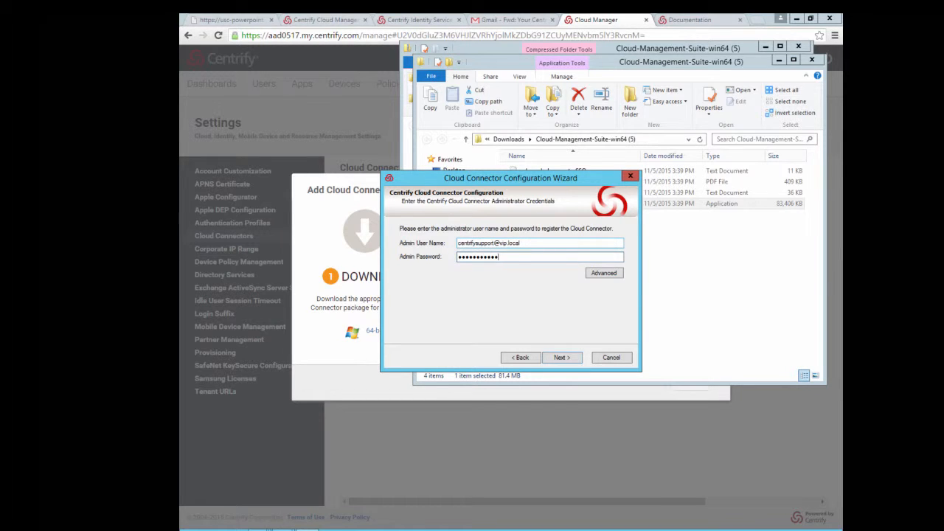
{"action": "left_click", "coordinate": [560, 357]}
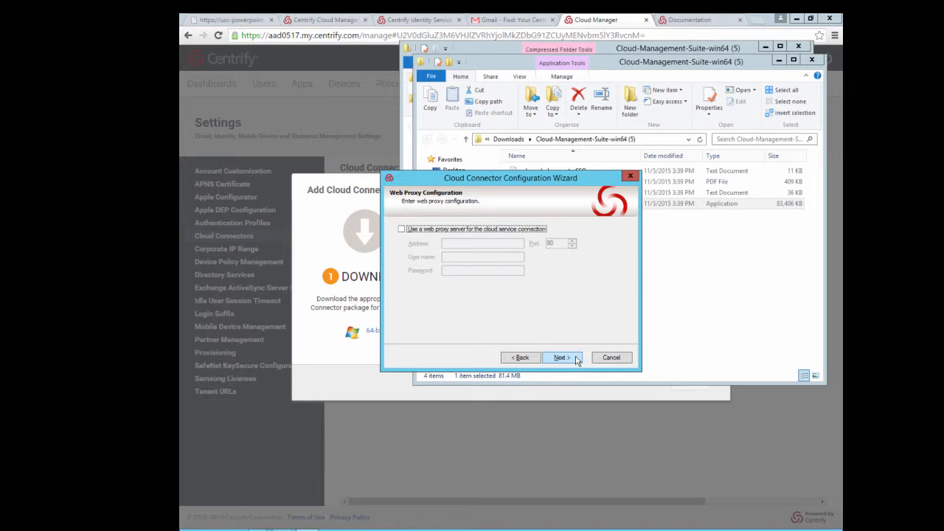
Continue with no web proxy, skip deleted-objects permissions, and pass the connection test
{"action": "left_click", "coordinate": [560, 359]}
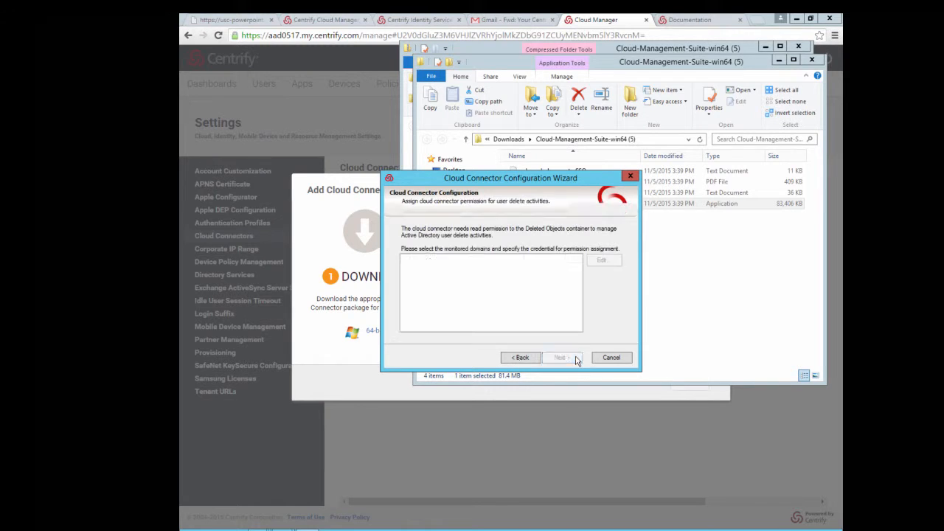
{"action": "left_click", "coordinate": [561, 358]}
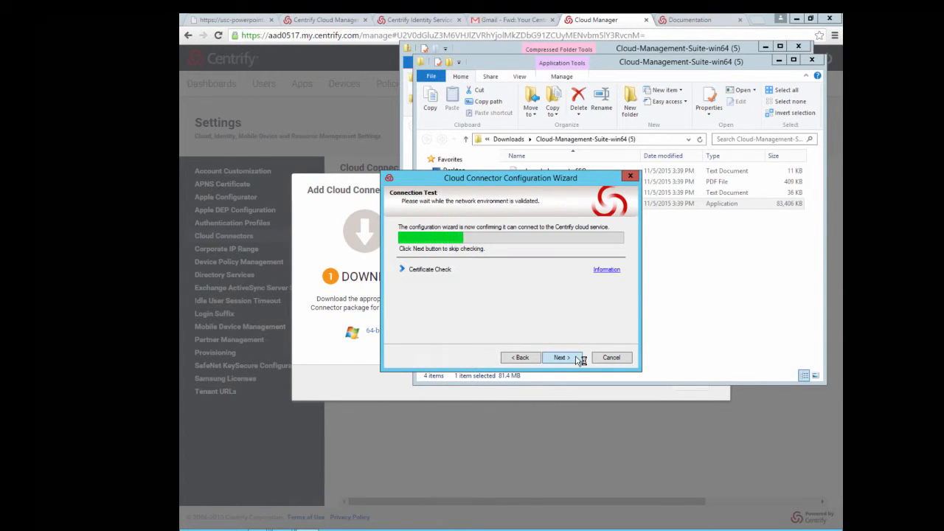
{"action": "left_click", "coordinate": [560, 357]}
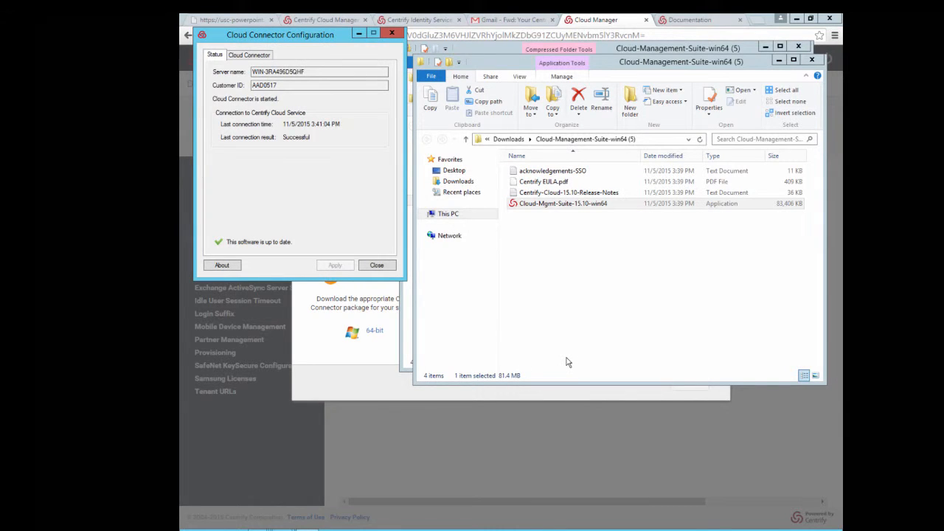
{"action": "mouse_move", "coordinate": [539, 474]}
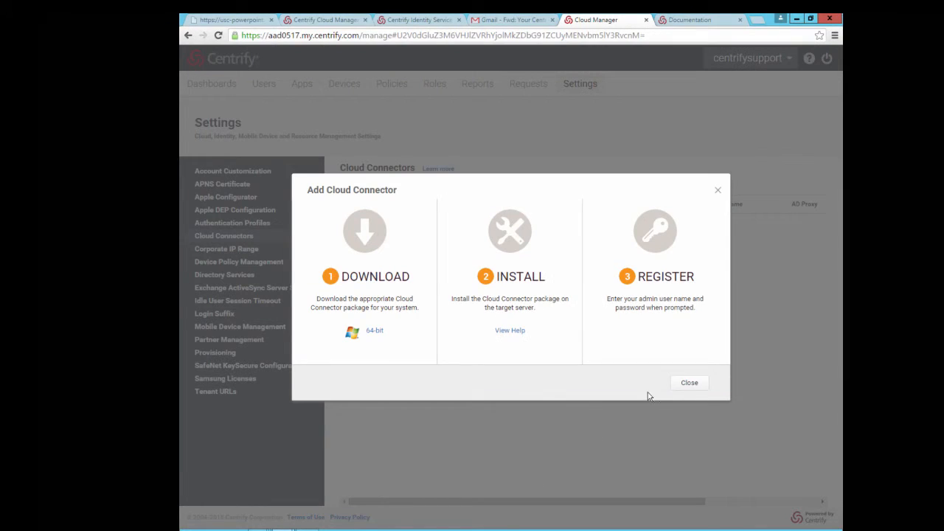
Refresh Settings > Cloud Connectors to show the new connector Active, then go to the documentation tab
{"action": "left_click", "coordinate": [688, 382]}
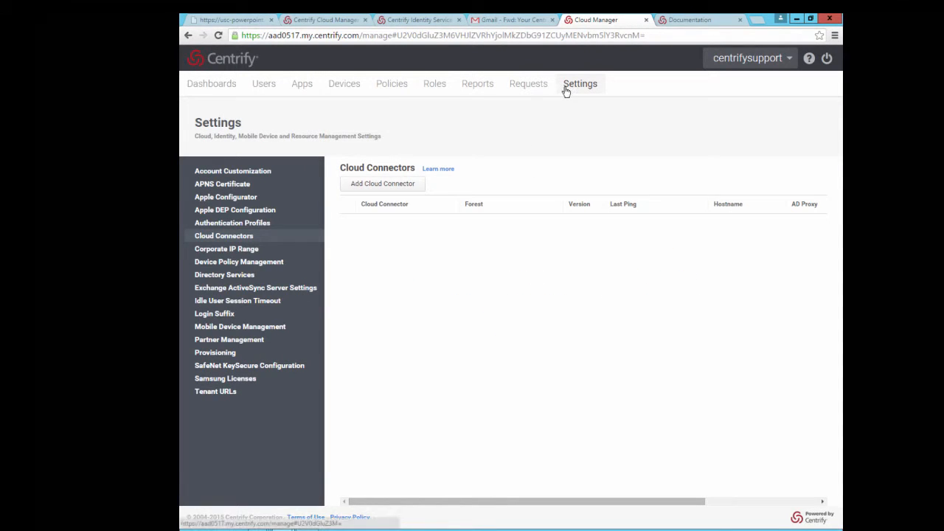
{"action": "left_click", "coordinate": [233, 171]}
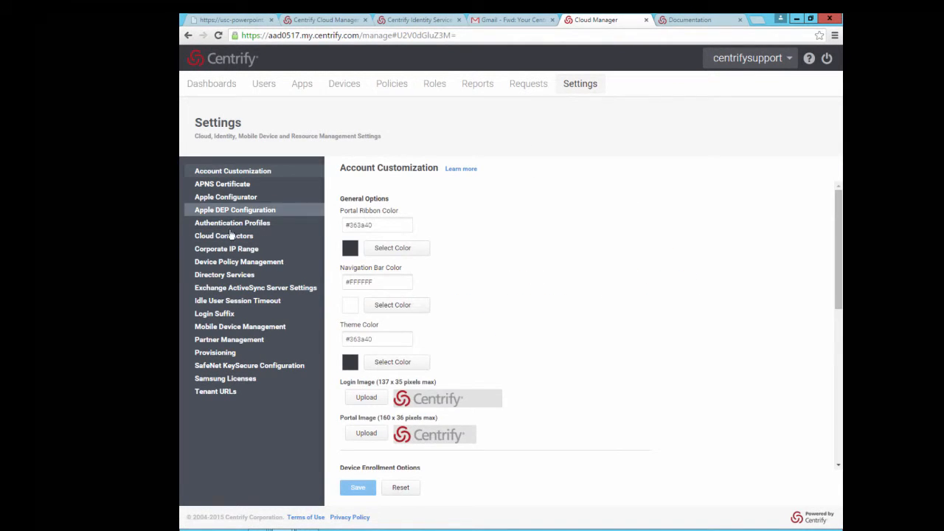
{"action": "left_click", "coordinate": [224, 236]}
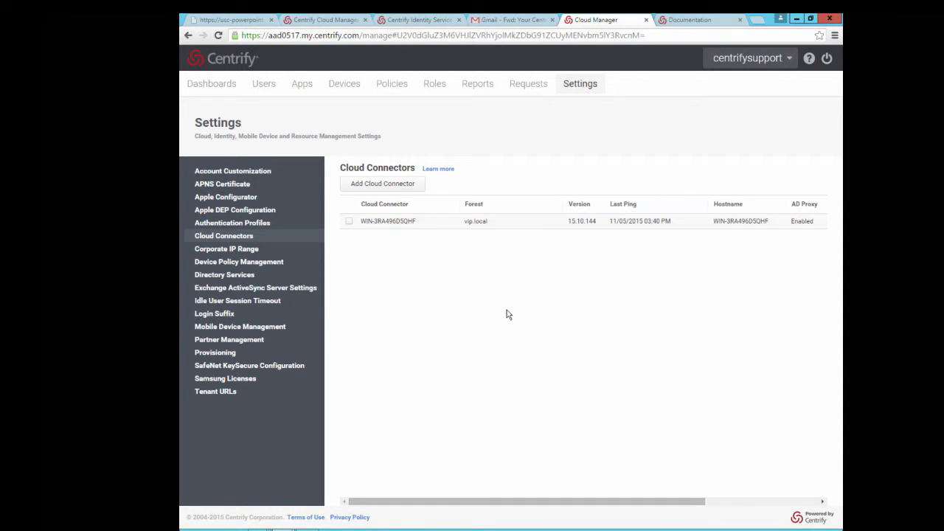
{"action": "scroll", "scroll_direction": "right", "scroll_amount": 3}
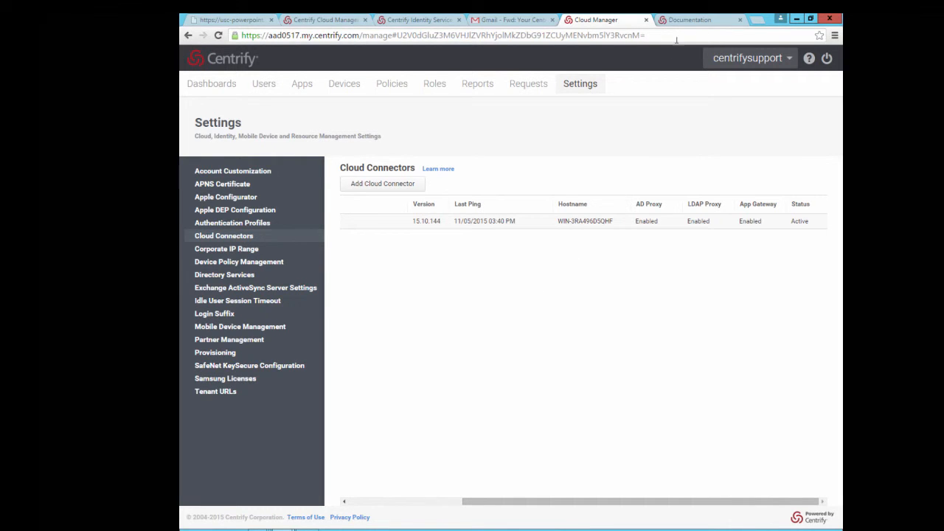
{"action": "left_click", "coordinate": [689, 19]}
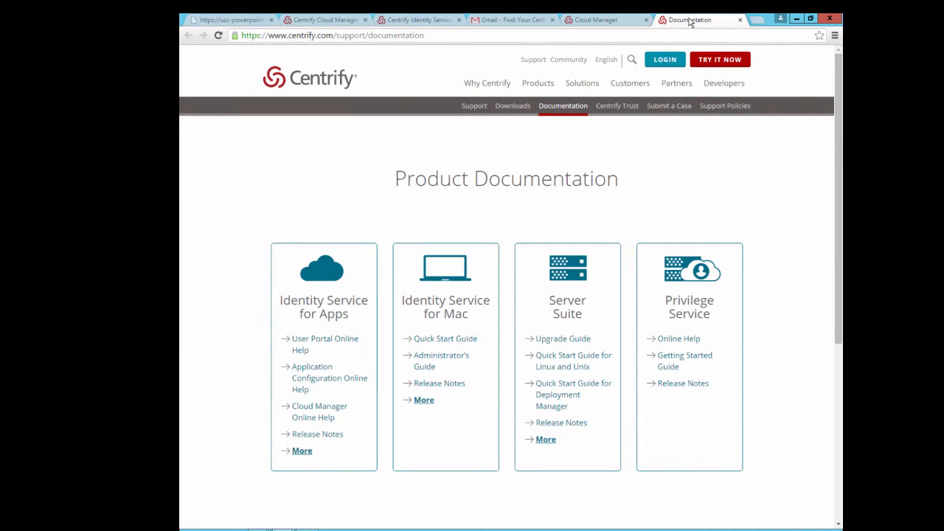